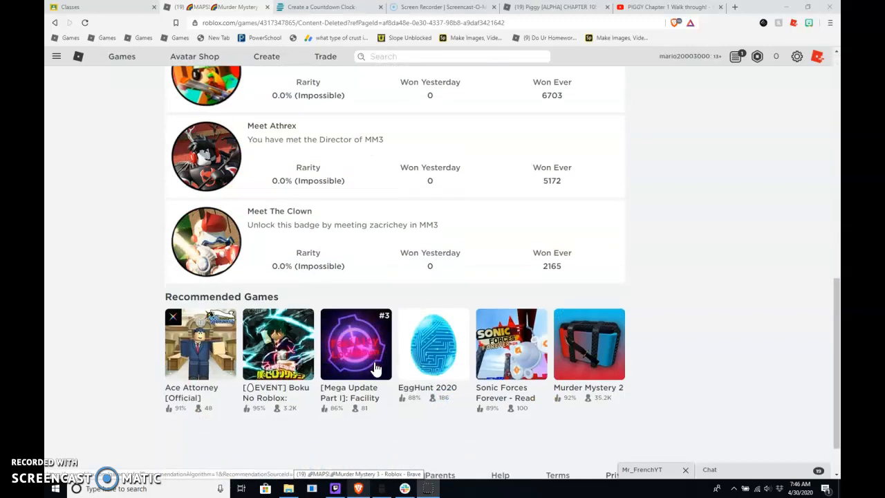
# - Check the unban countdown, return to the Murder Mystery 3 page and join the sandbox map via Play
pyautogui.scroll(3)
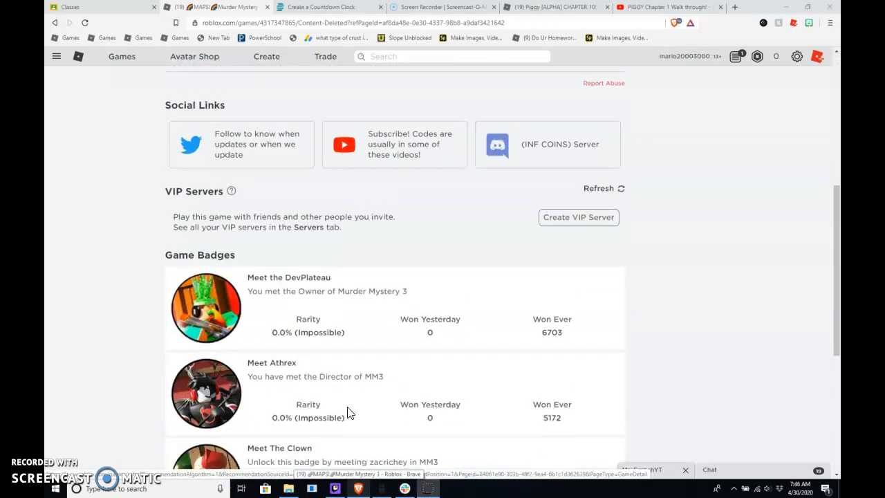
pyautogui.scroll(3)
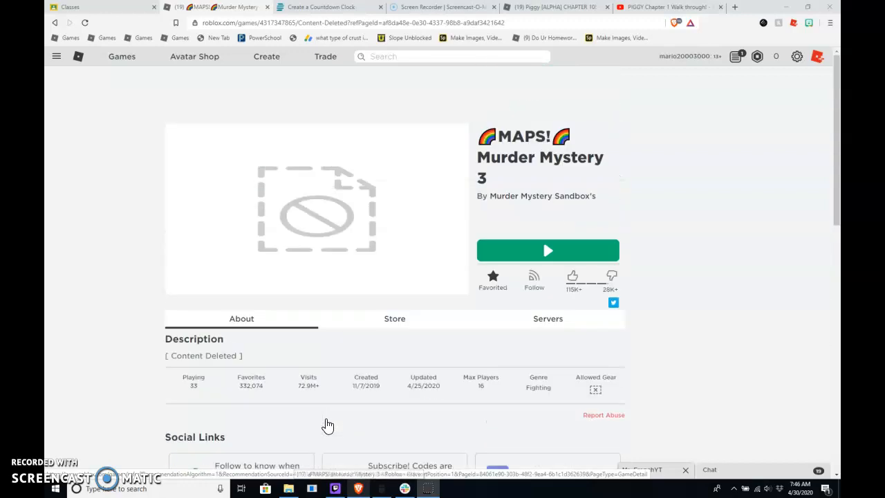
pyautogui.moveTo(348, 417)
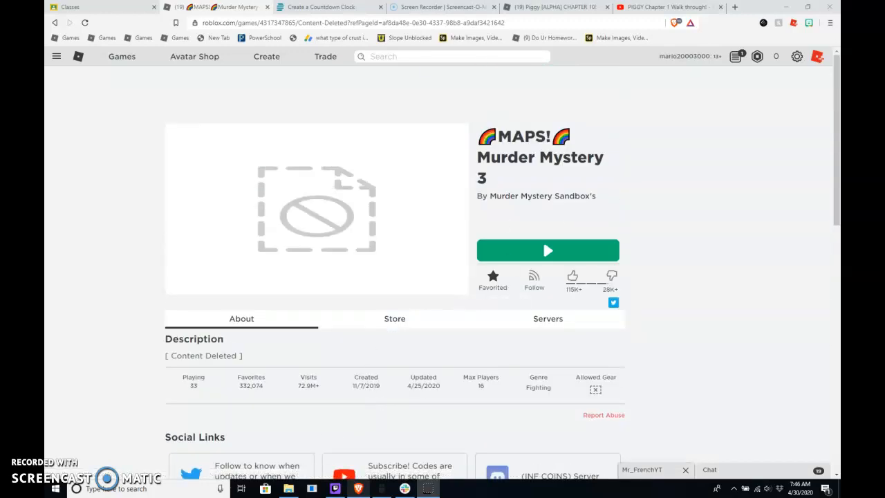
pyautogui.click(321, 7)
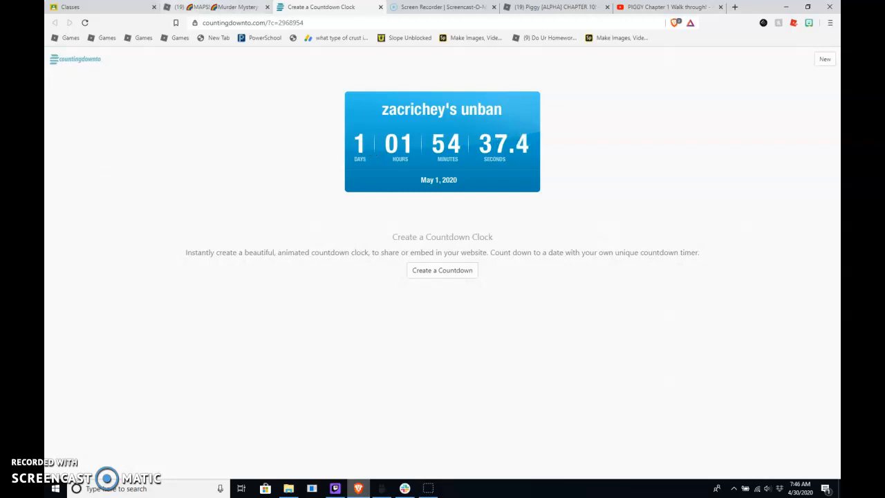
pyautogui.click(221, 7)
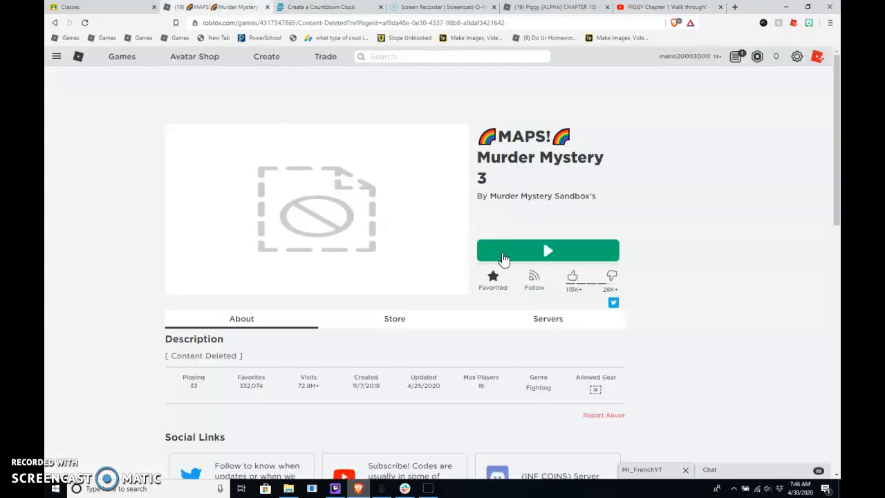
pyautogui.click(548, 250)
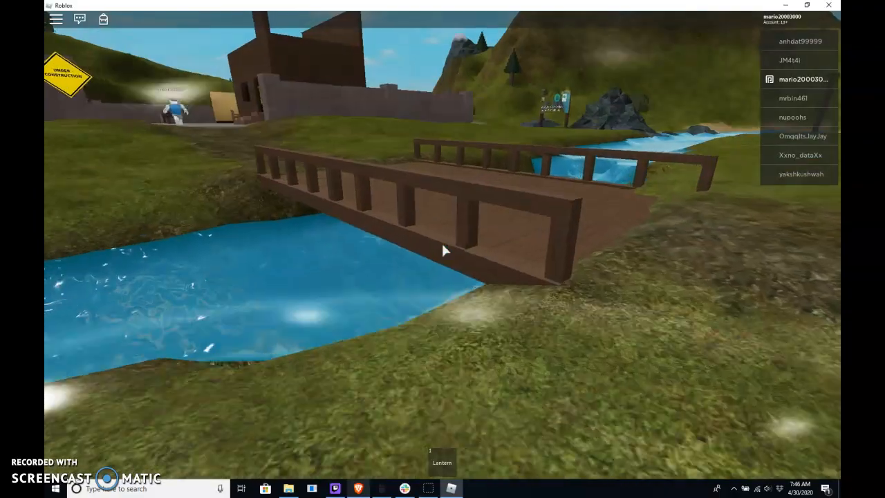
pyautogui.moveTo(443, 251)
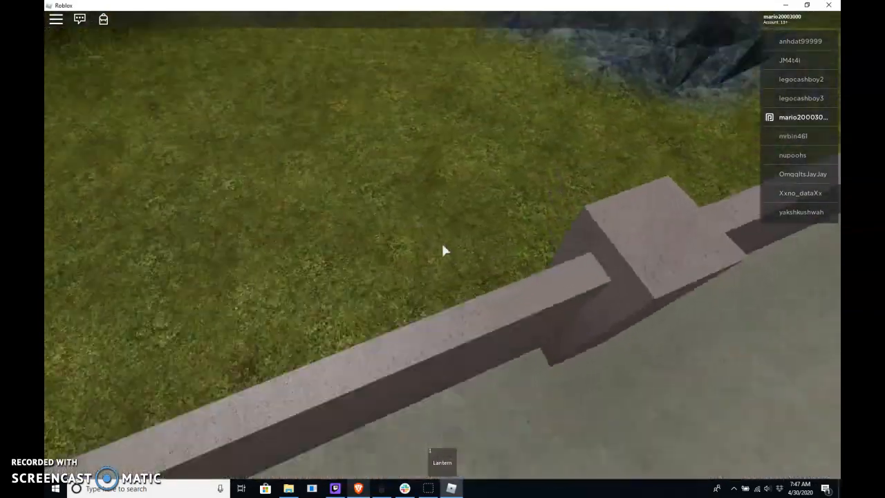
pyautogui.moveTo(443, 249)
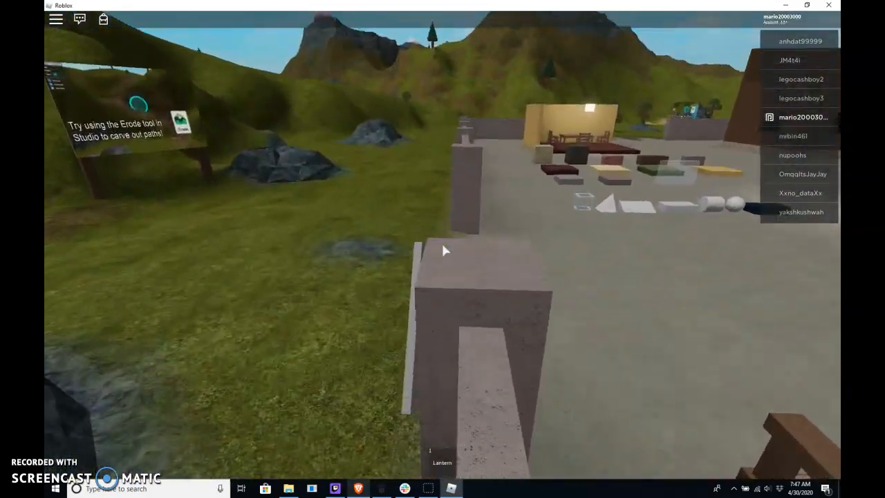